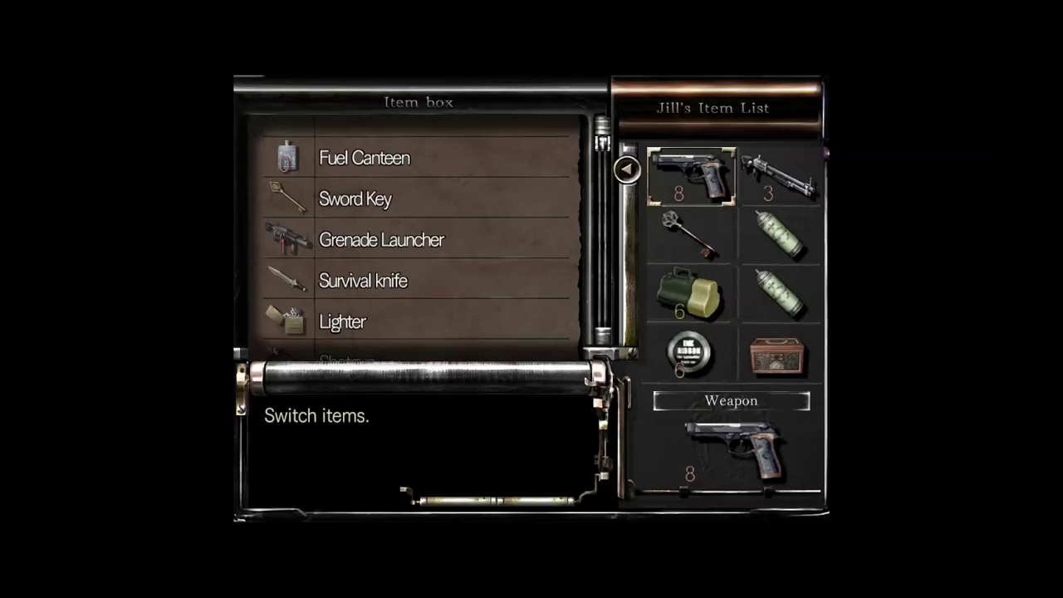
Scroll the item box list to swap in Mixed Herbs, handgun clips and Shotgun Shells, then close it.
scroll(down, 3)
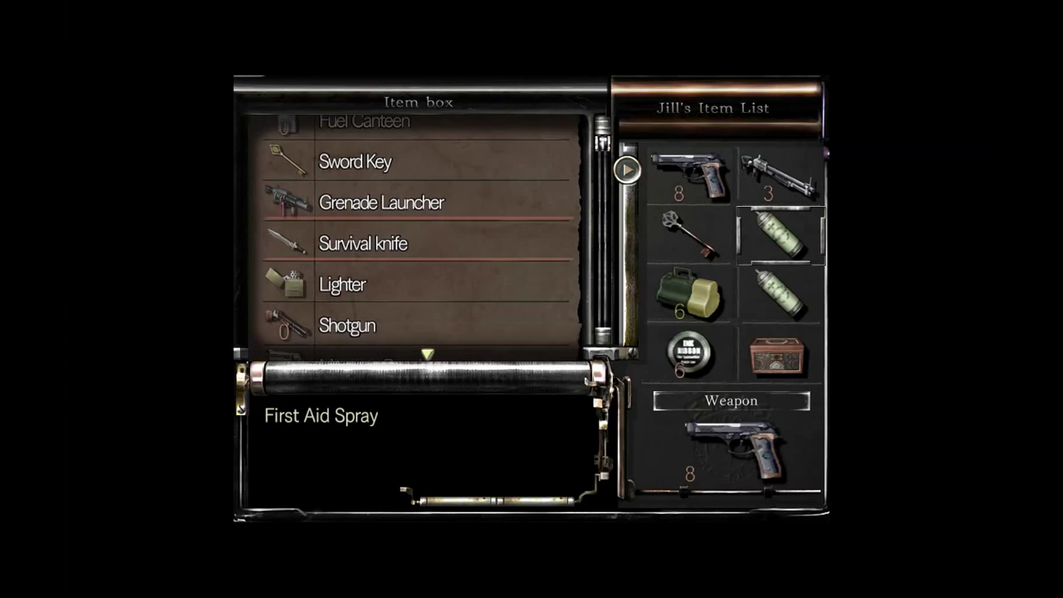
scroll(down, 3)
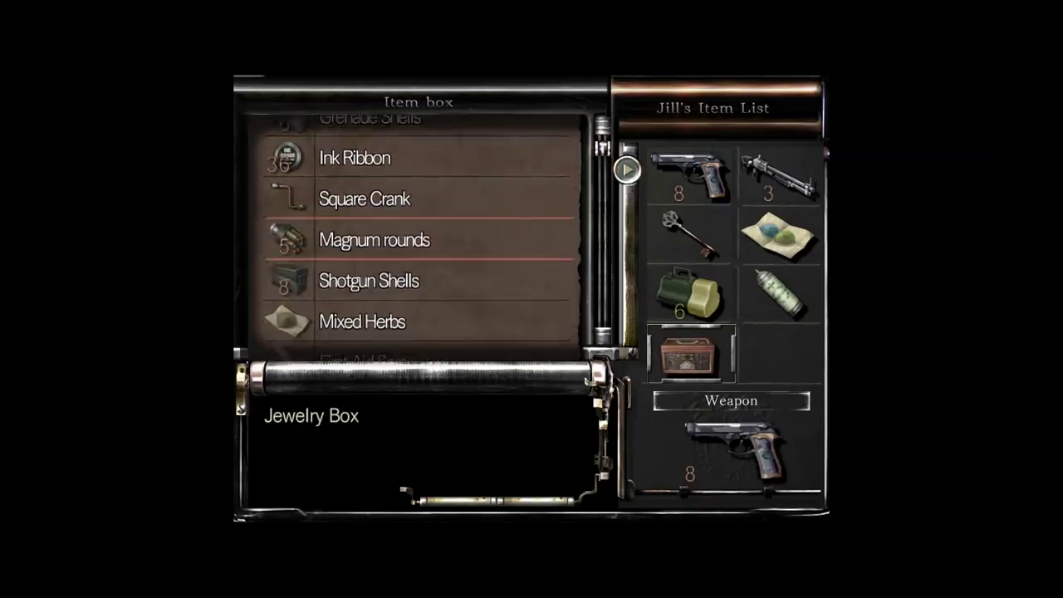
scroll(down, 3)
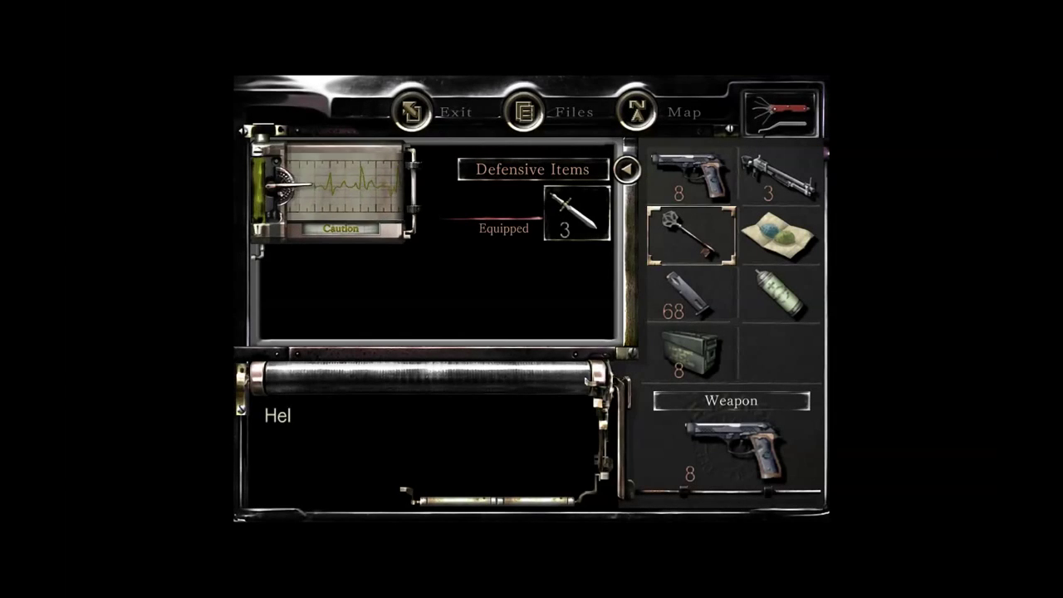
click(779, 174)
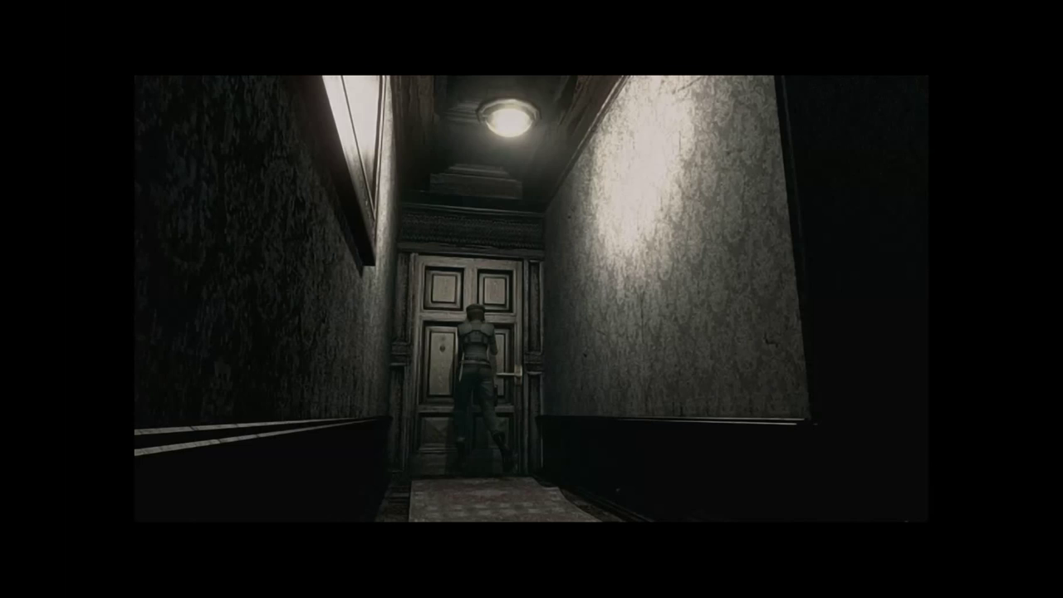
Go through the hallway door Jill is facing.
key(w)
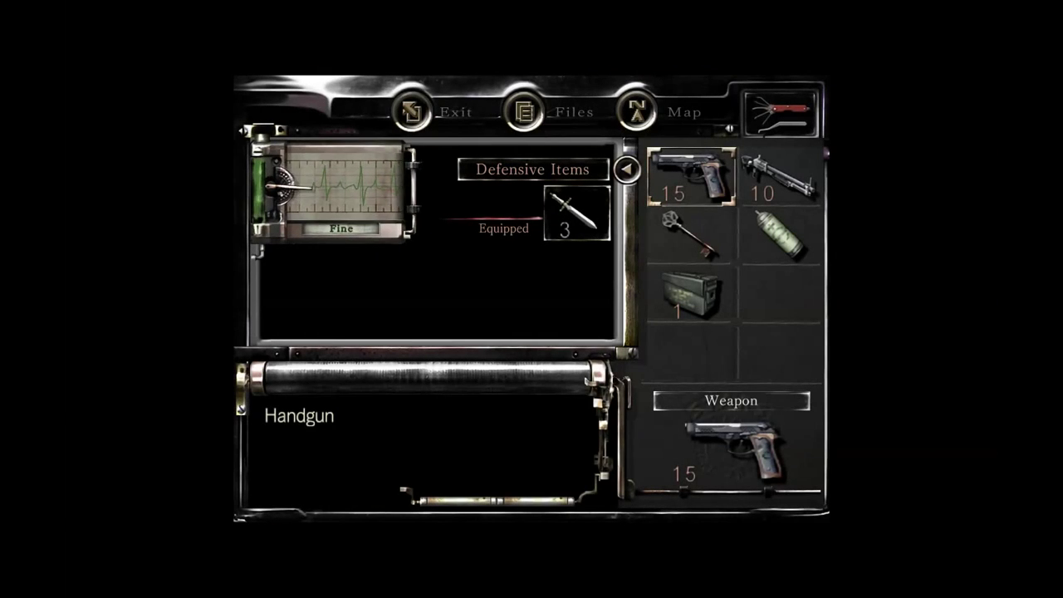
click(683, 112)
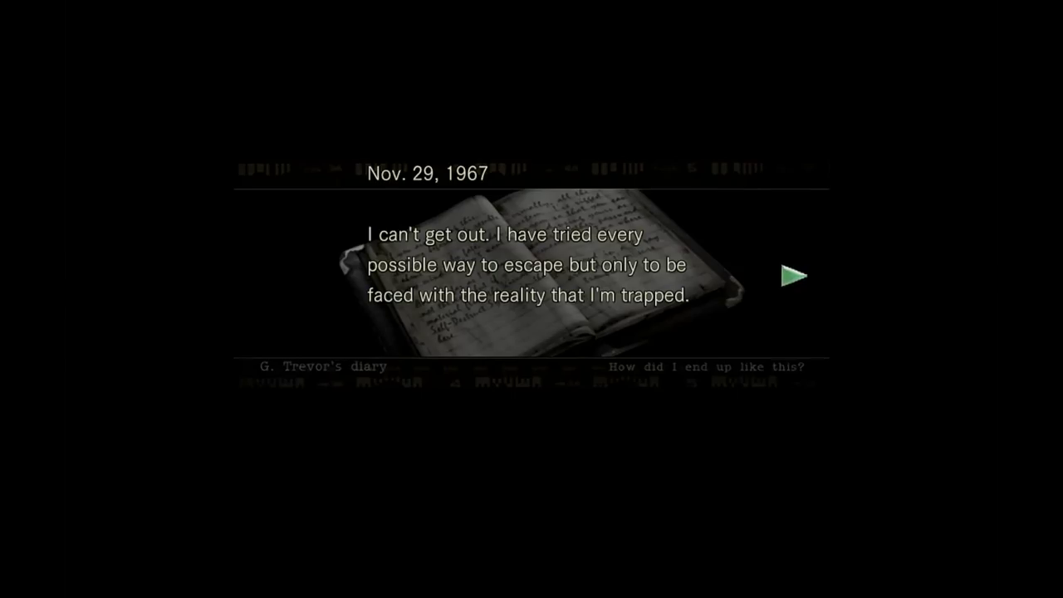
Page through the Nov. 29, 30 and 31 diary entries to the signed final page, then exit.
click(793, 276)
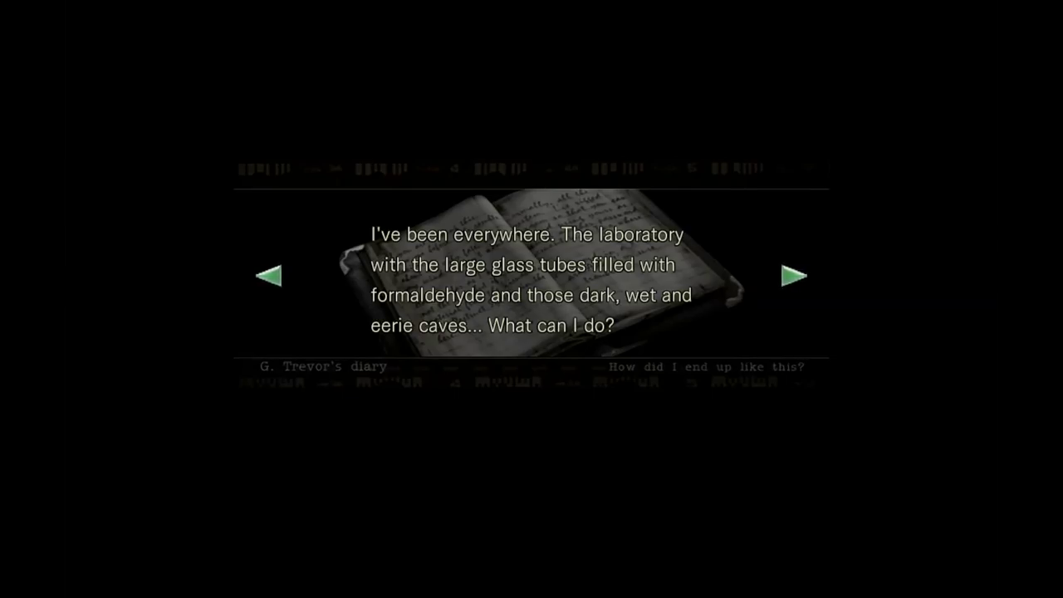
click(793, 276)
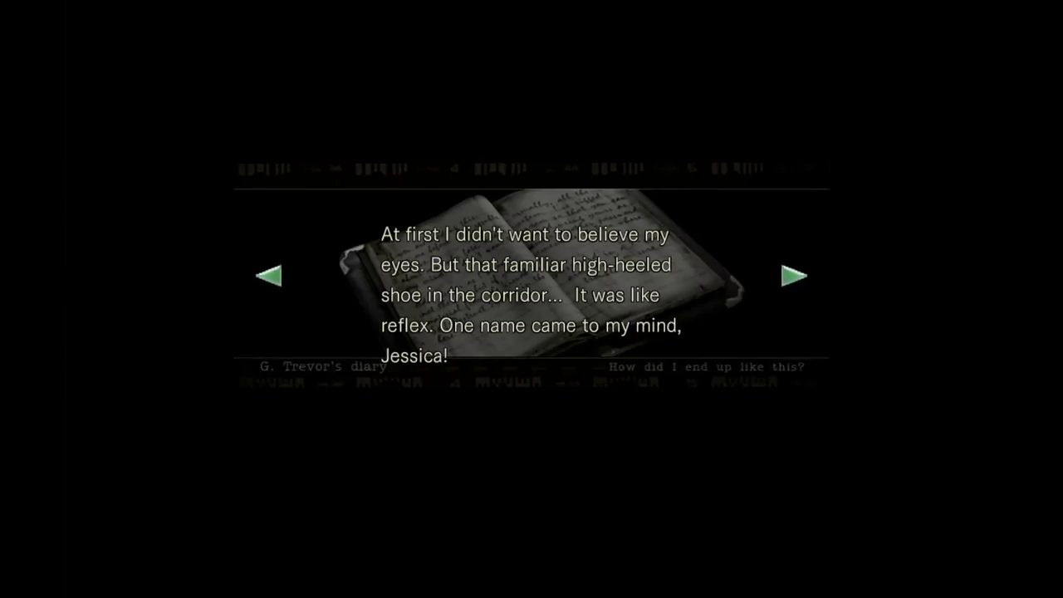
click(793, 276)
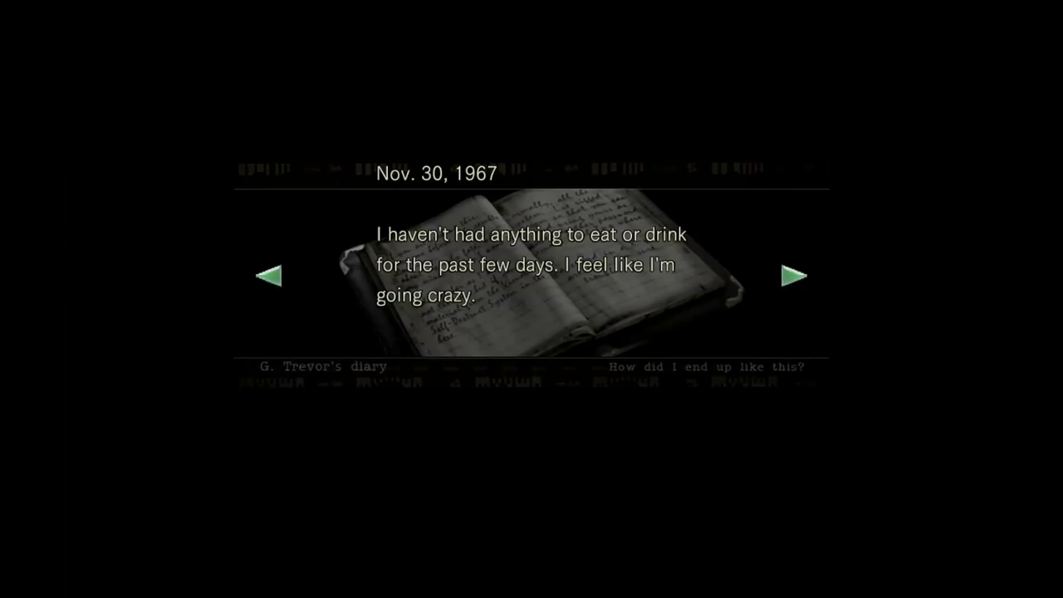
click(793, 276)
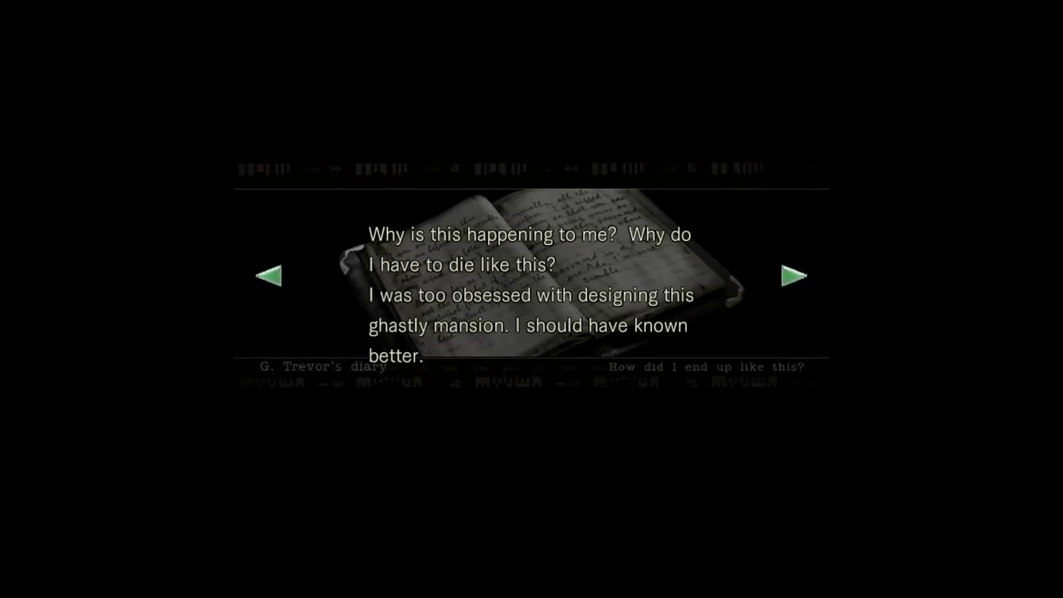
click(793, 275)
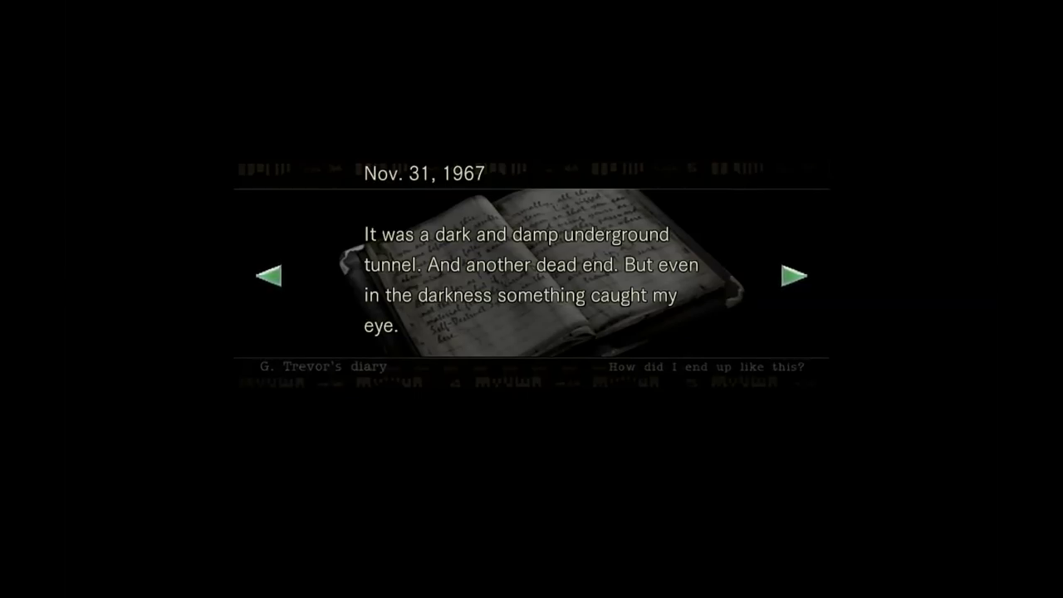
click(793, 276)
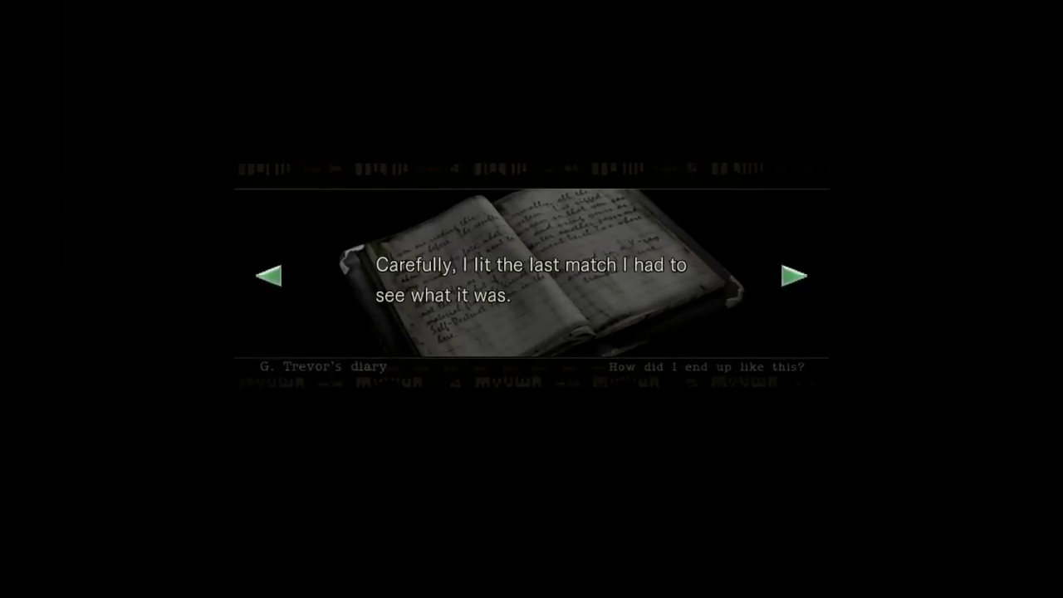
click(794, 276)
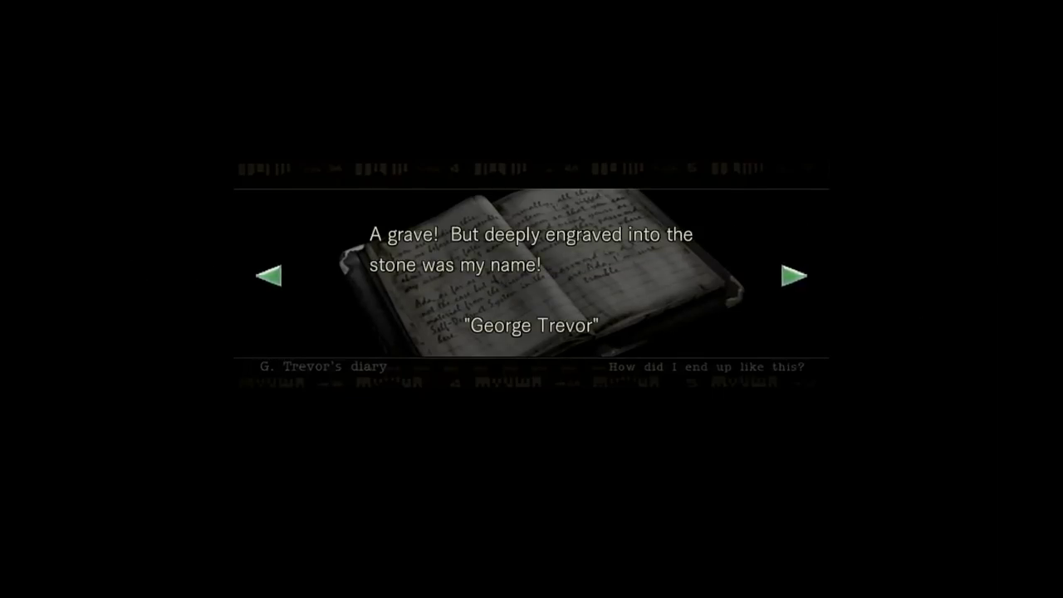
click(793, 276)
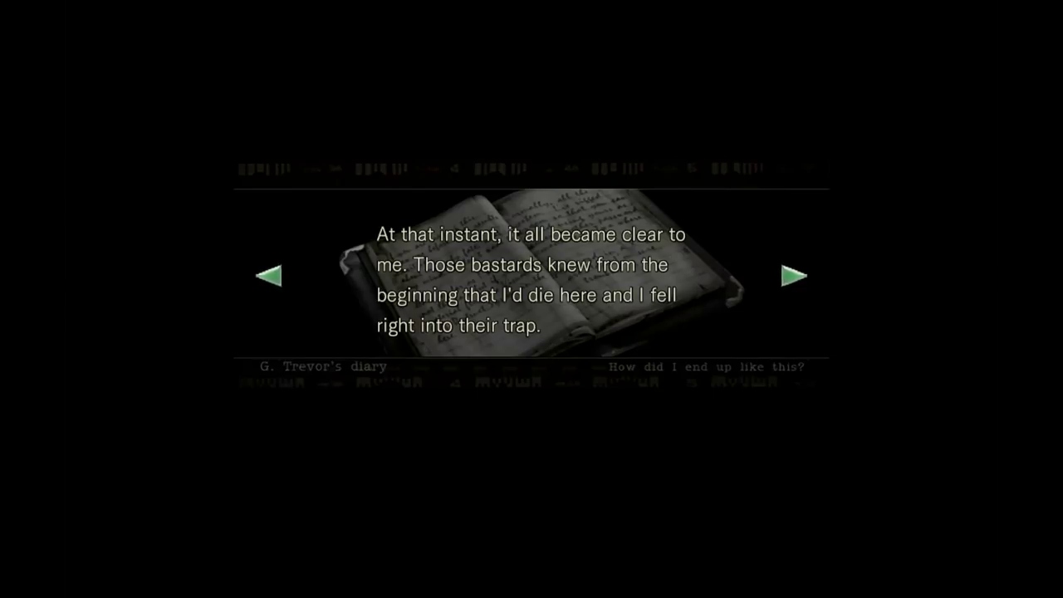
click(793, 275)
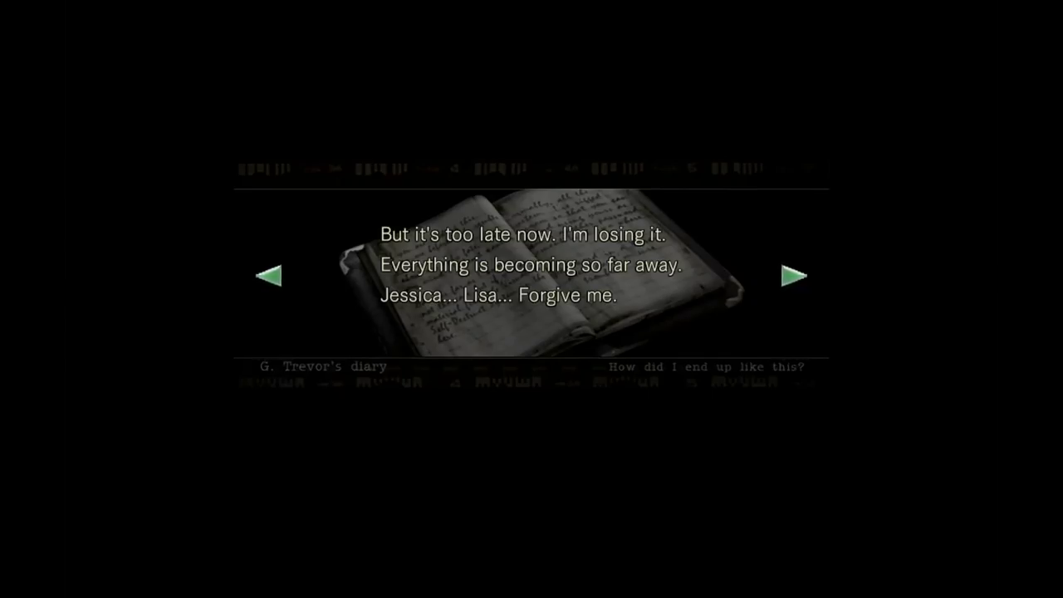
click(793, 275)
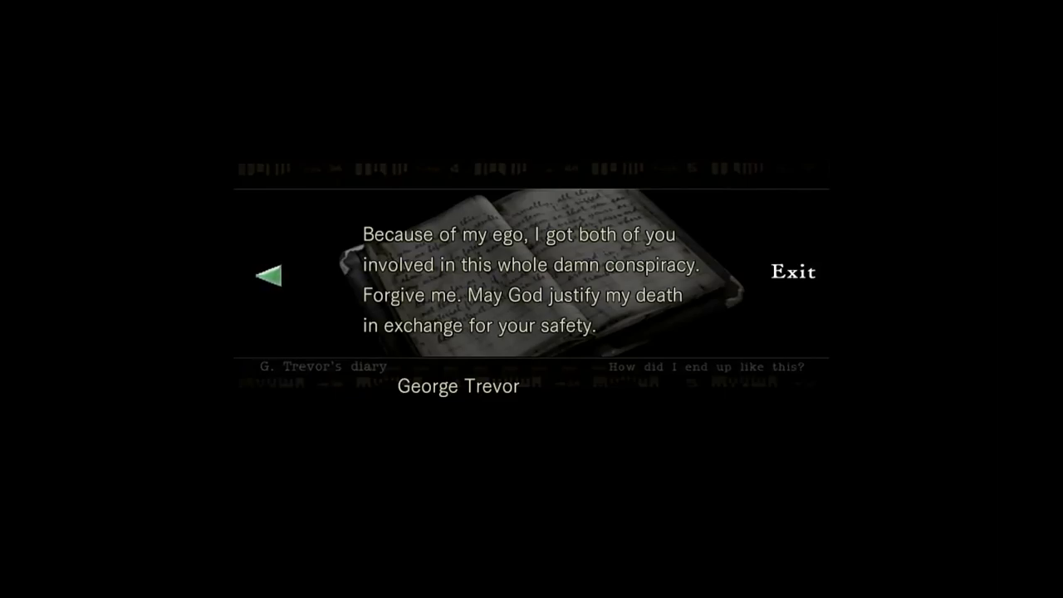
mouse_move(794, 271)
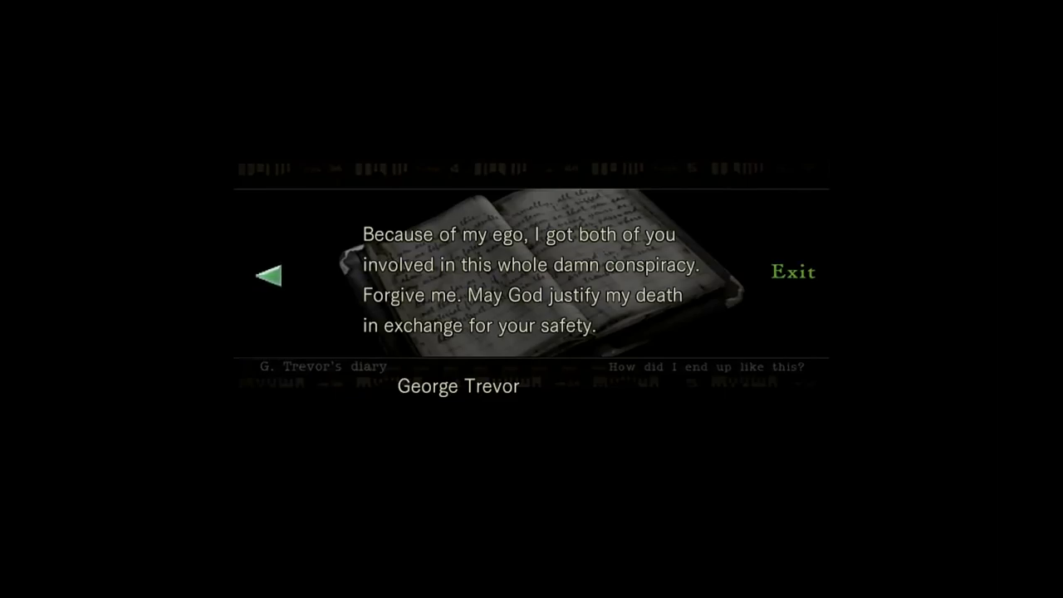
click(793, 272)
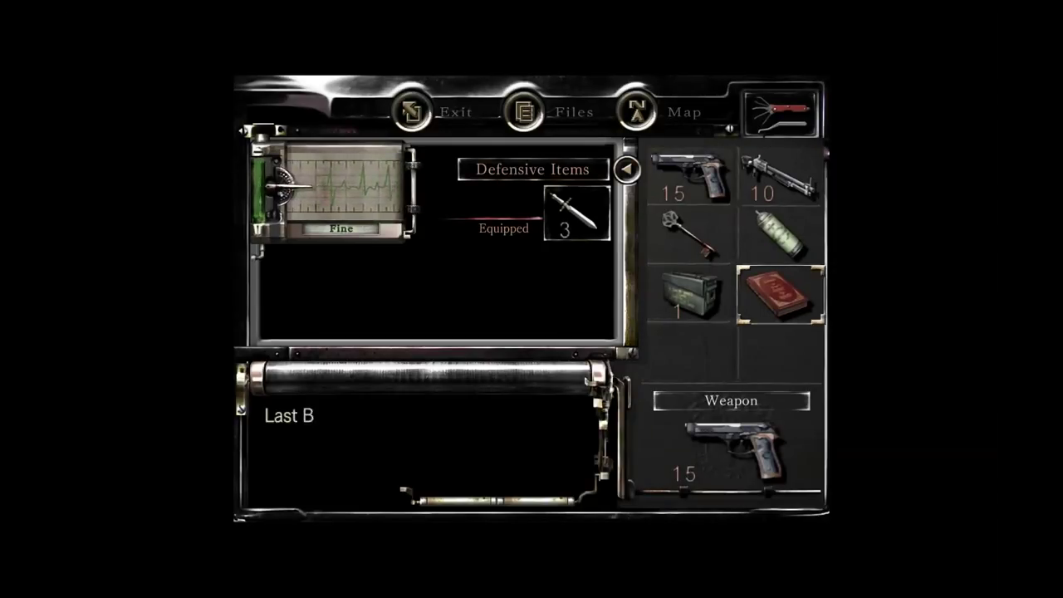
Check the red Eagle of South, Wolf of North book in Jill's items.
click(779, 297)
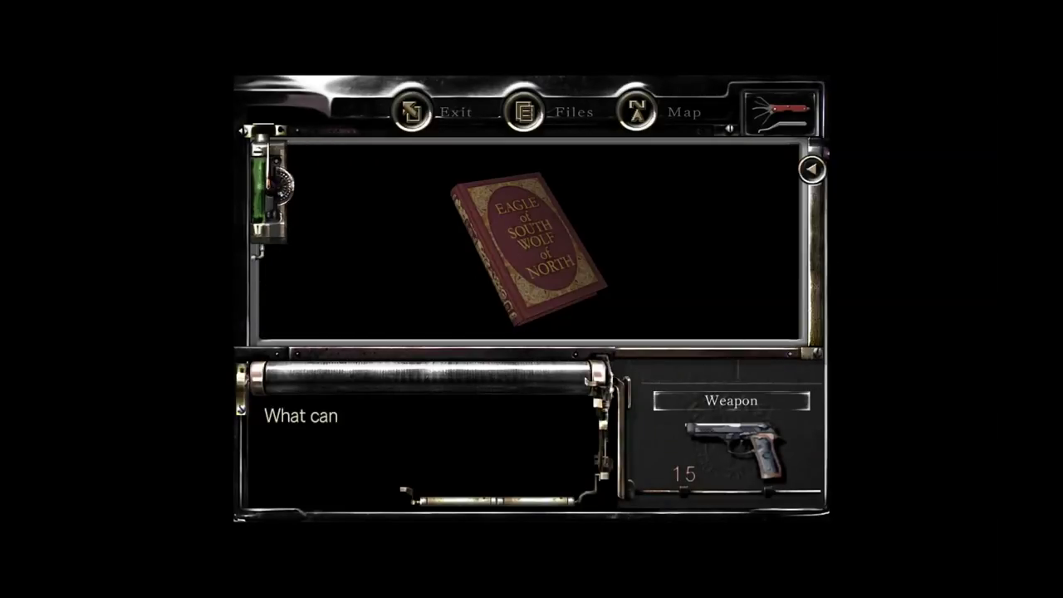